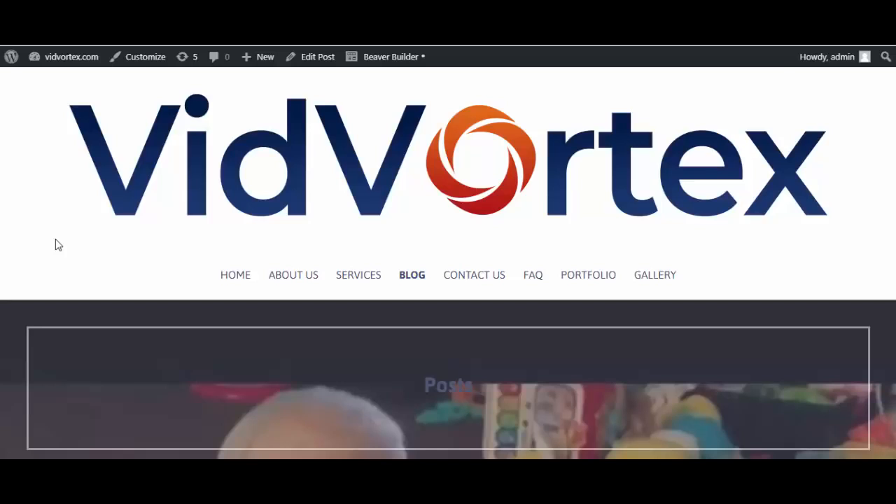
- Go from the VidVortex site's front page to the WordPress admin Dashboard via the admin bar
left_click(9, 57)
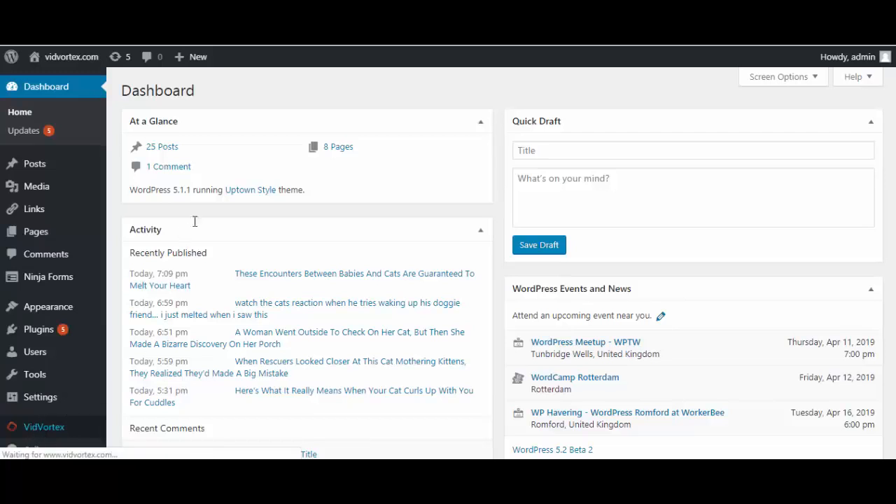
- Check VidVortex Settings show the YouTube API key authenticated and Buffer connected, then return Home
left_click(43, 426)
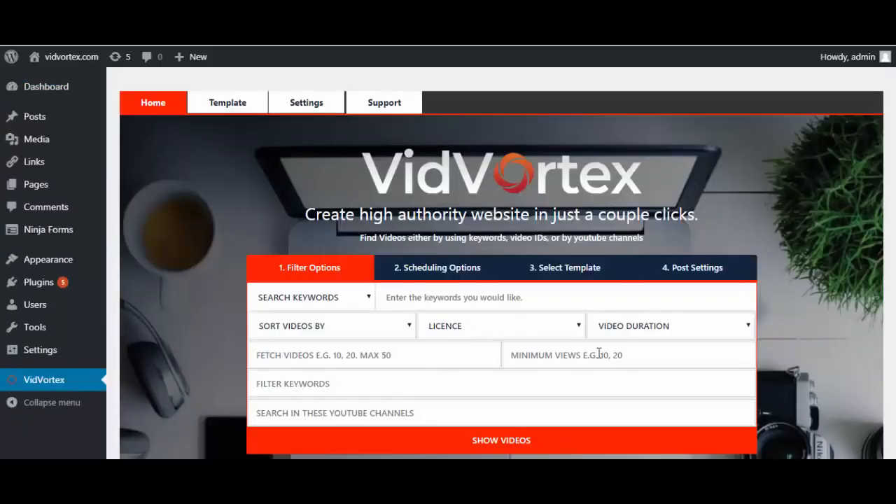
mouse_move(306, 102)
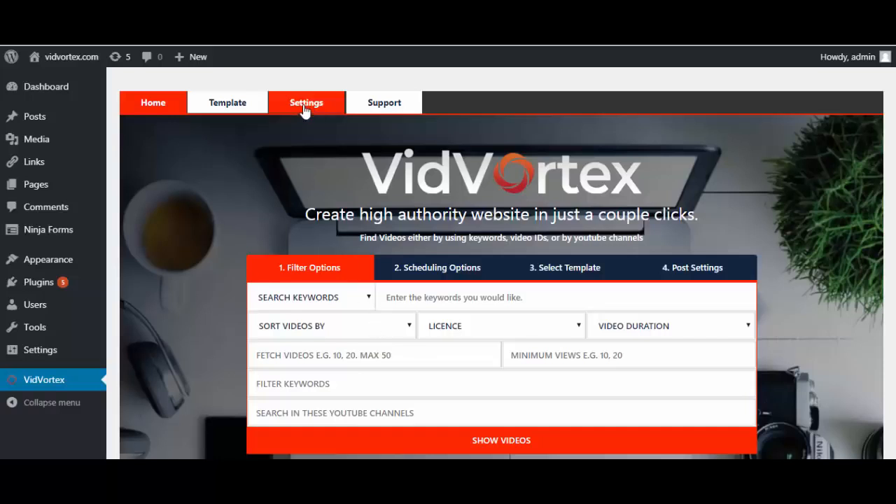
left_click(305, 102)
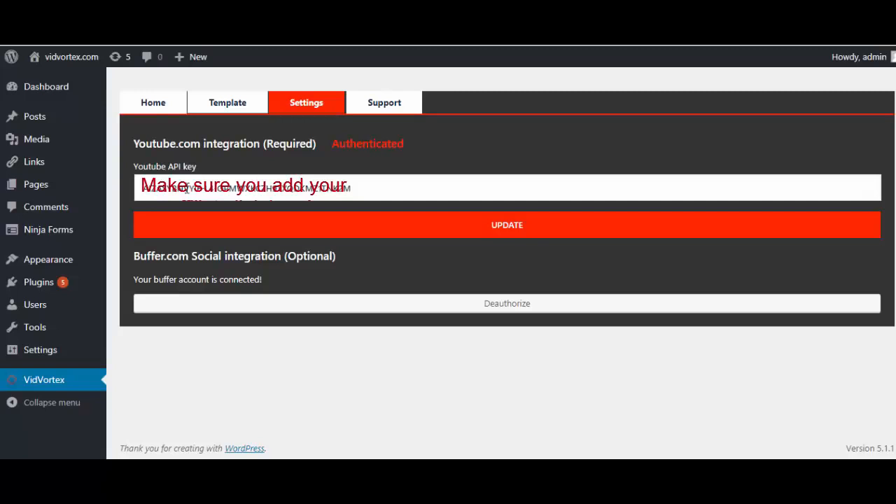
mouse_move(177, 294)
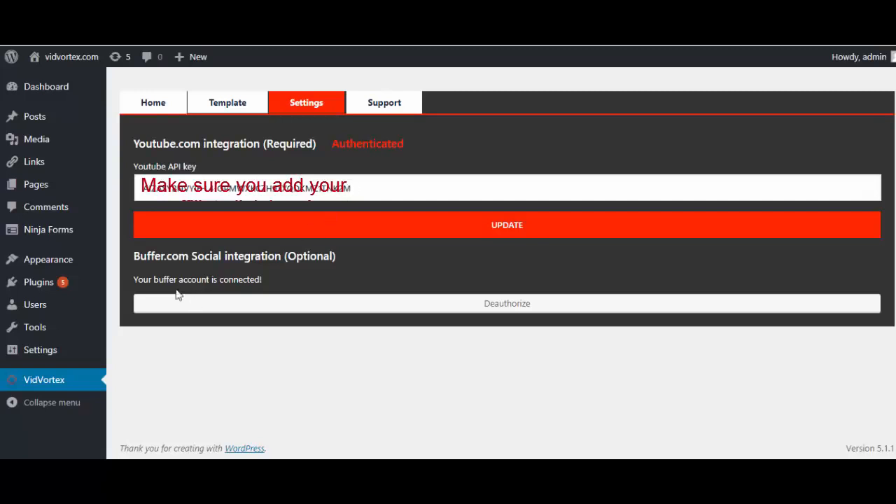
left_click(153, 102)
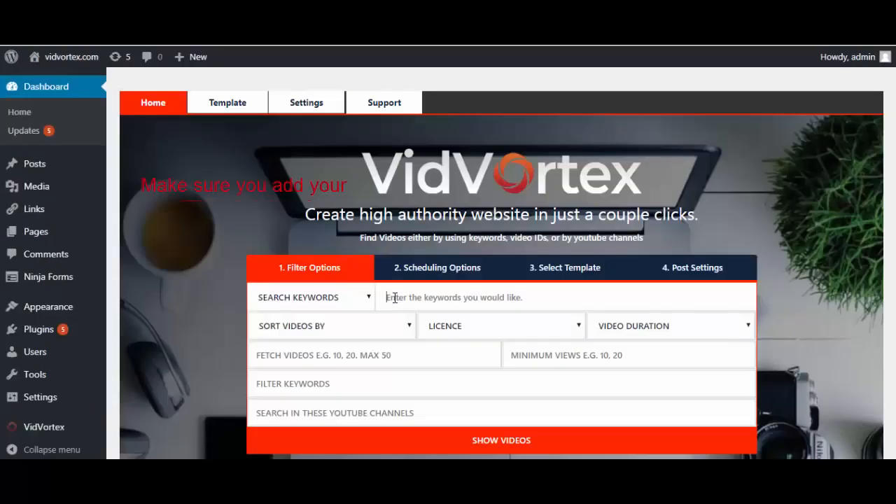
- Fill the search: 'cats', Most Viewed, Creative Common licence, Any duration, 50 videos, minimum 1000 views
type("cats")
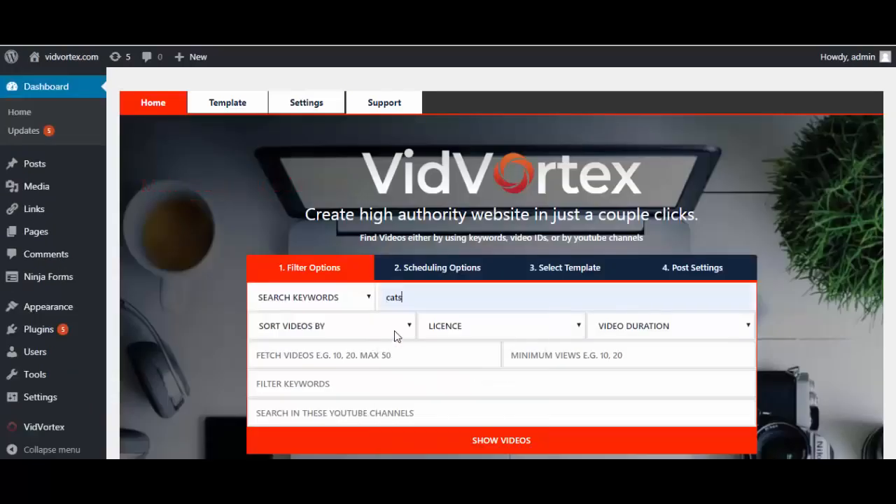
left_click(332, 326)
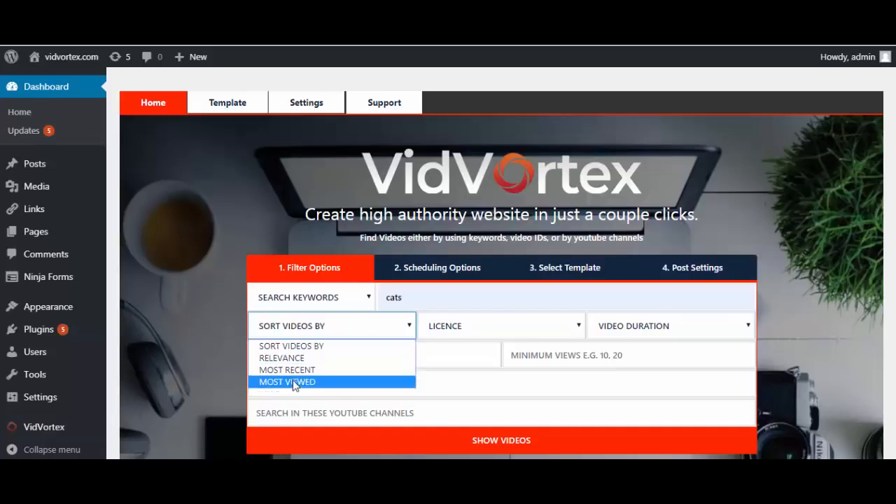
left_click(501, 326)
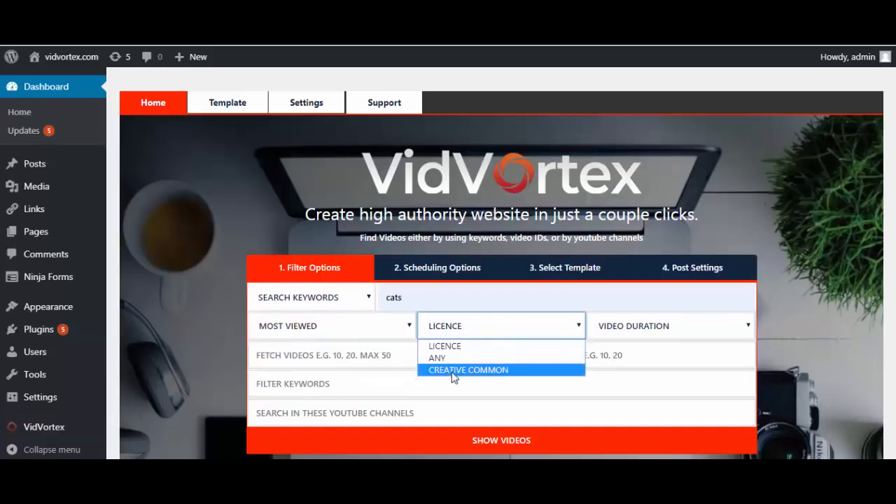
left_click(468, 369)
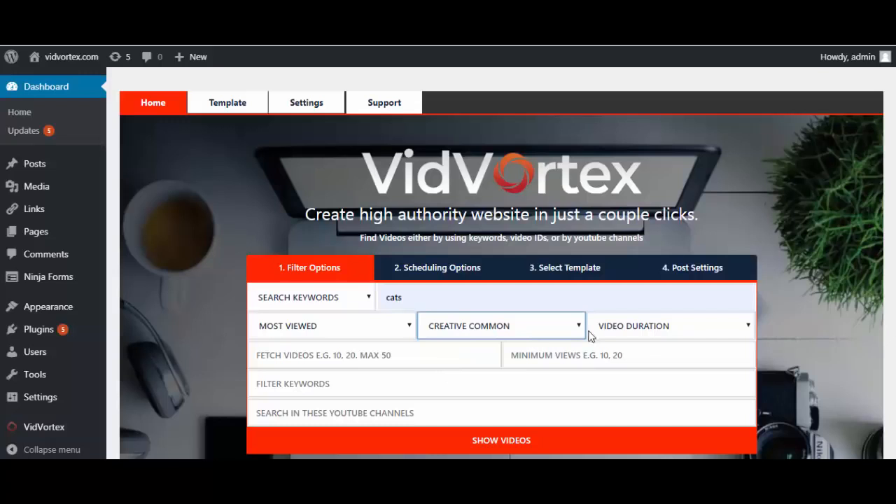
left_click(671, 325)
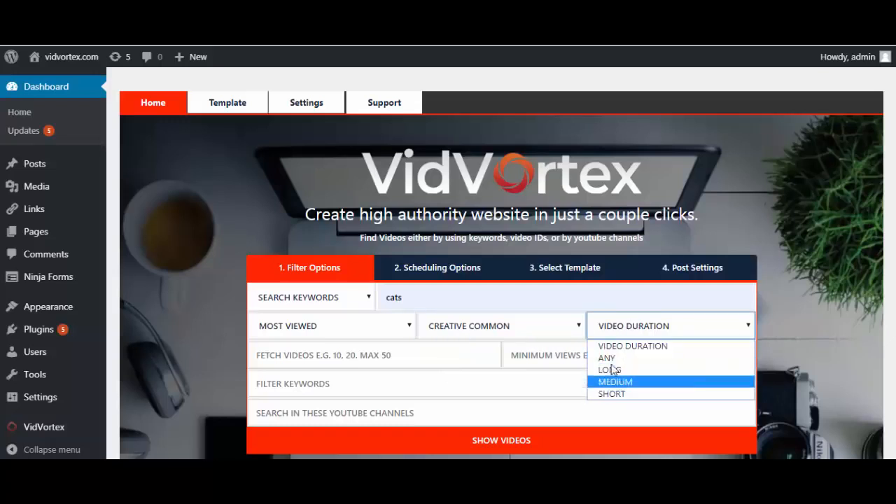
mouse_move(609, 358)
type("50")
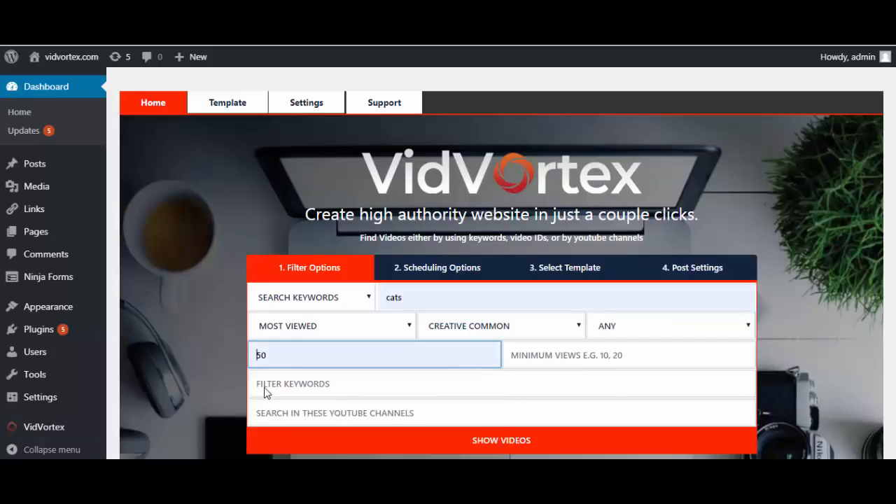
type("1000")
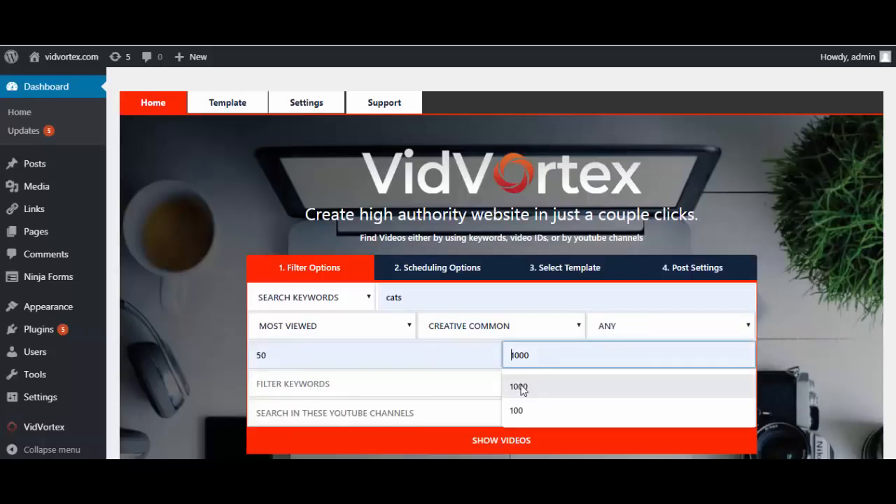
left_click(520, 386)
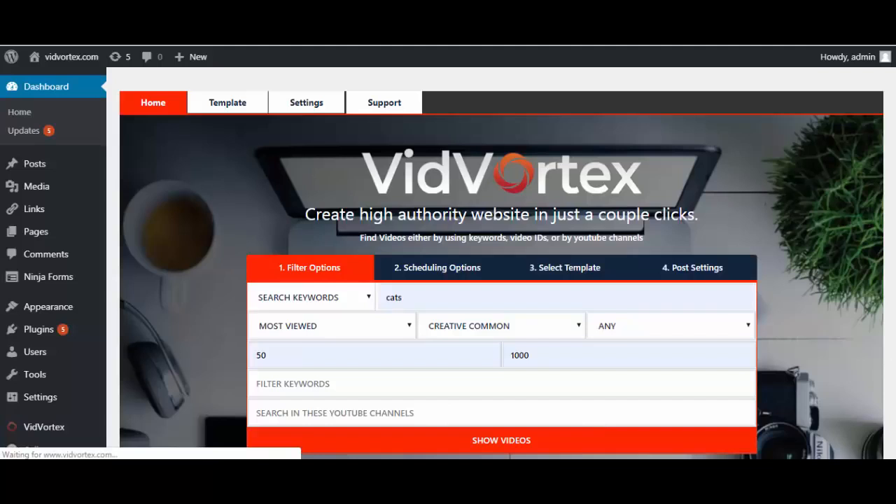
- Show the 50 matching cat videos and browse through the result grid
left_click(500, 440)
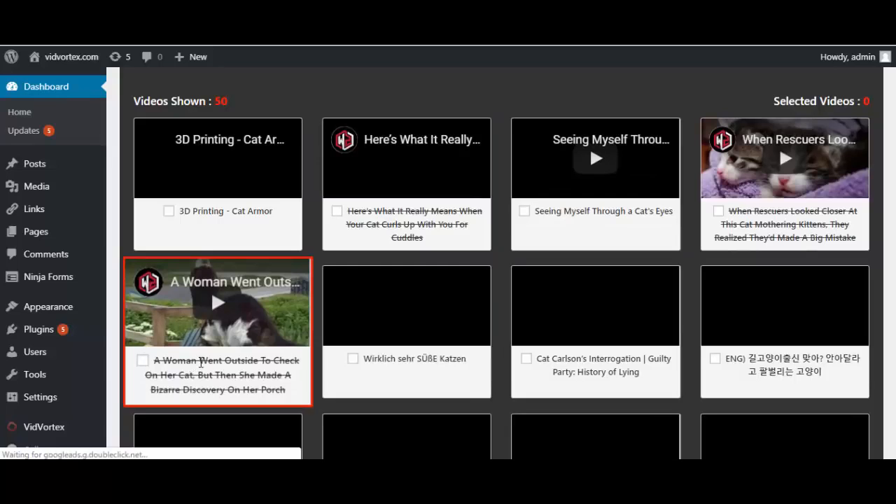
scroll("down", 3)
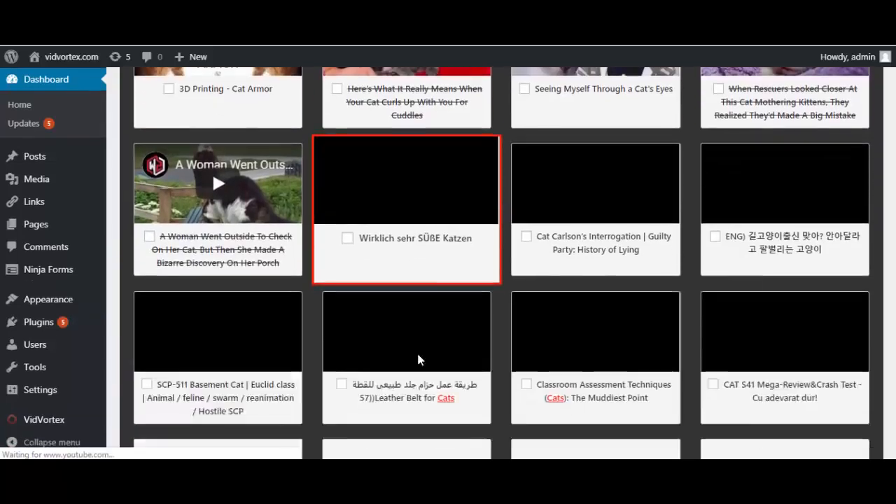
scroll("down", 3)
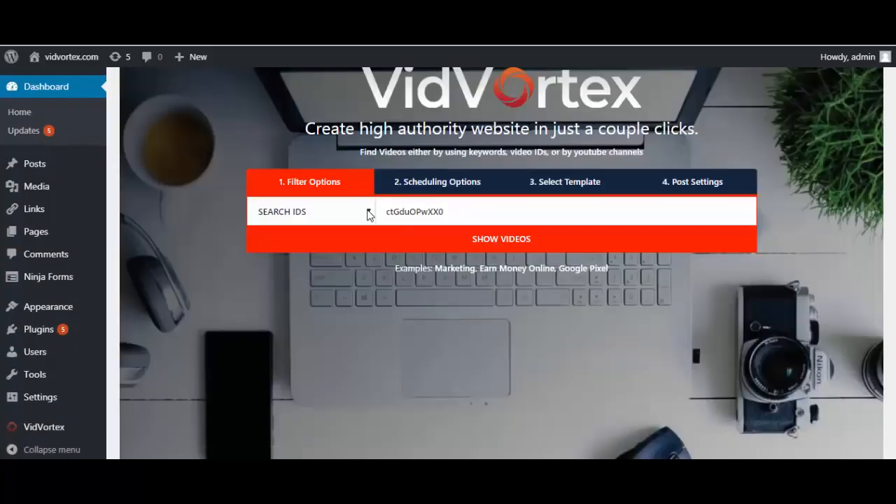
mouse_move(458, 189)
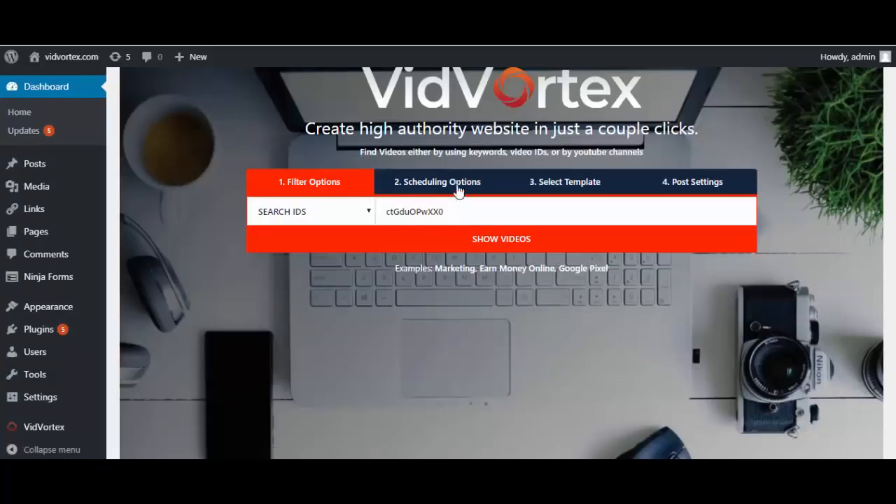
- In Scheduling Options for video ctGduOPwXX0, choose the Interval Hours between scheduled posts
left_click(438, 182)
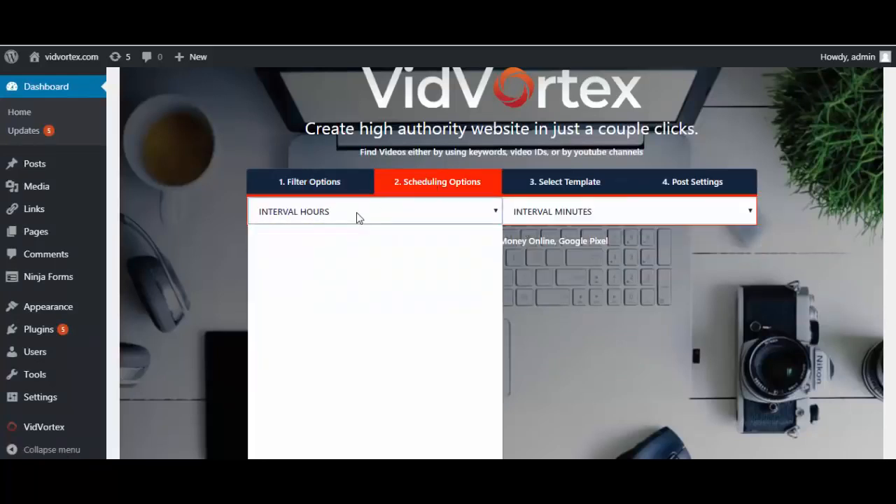
left_click(374, 211)
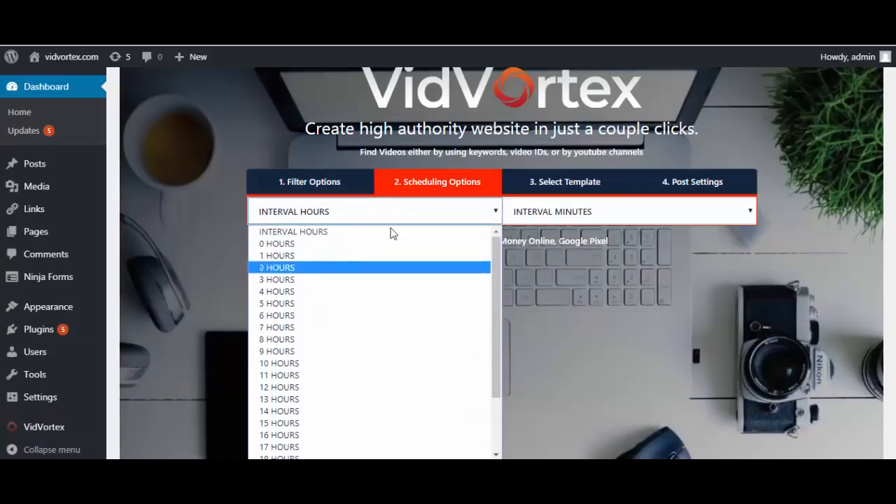
left_click(565, 181)
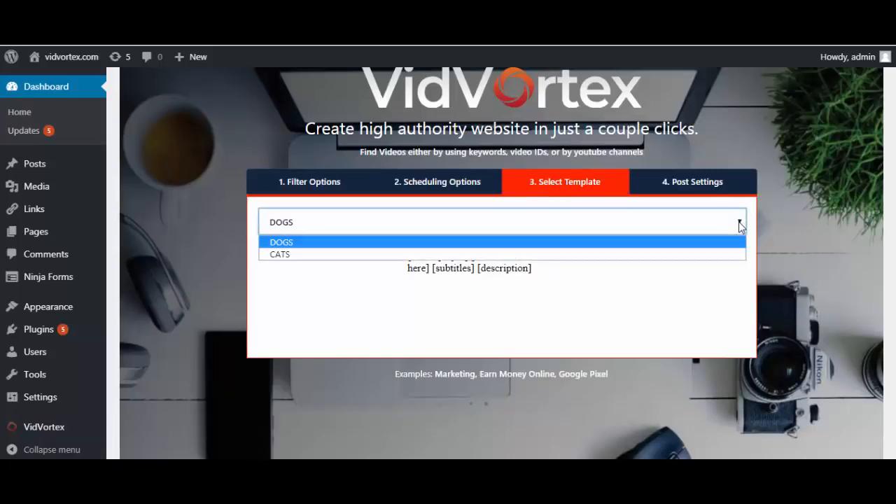
mouse_move(362, 298)
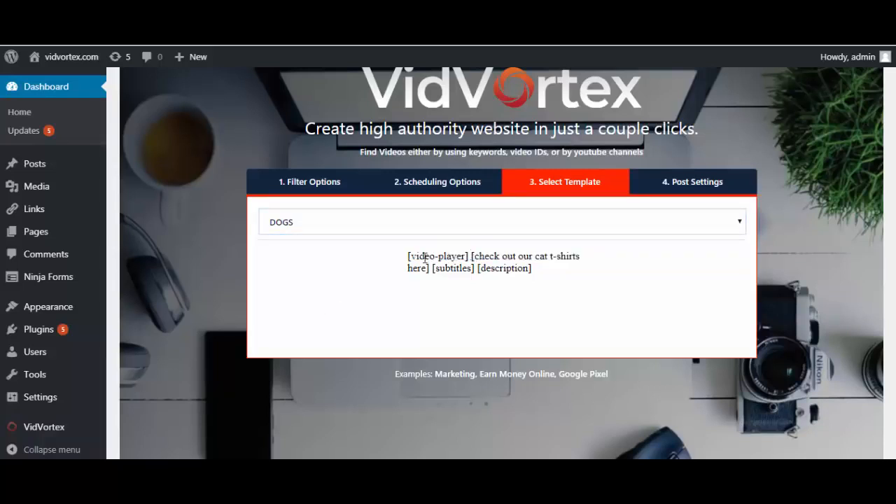
mouse_move(504, 274)
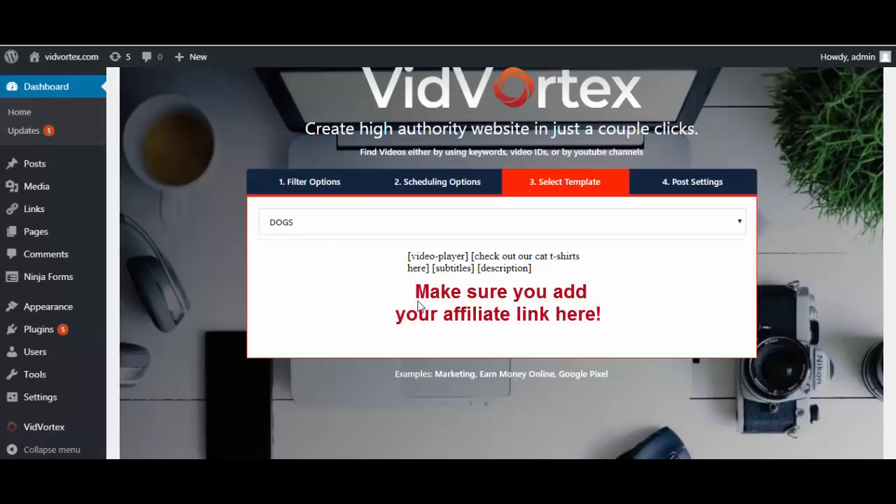
- In Post Settings, try Chinese (Simplified) as post language, then keep it on English
left_click(693, 181)
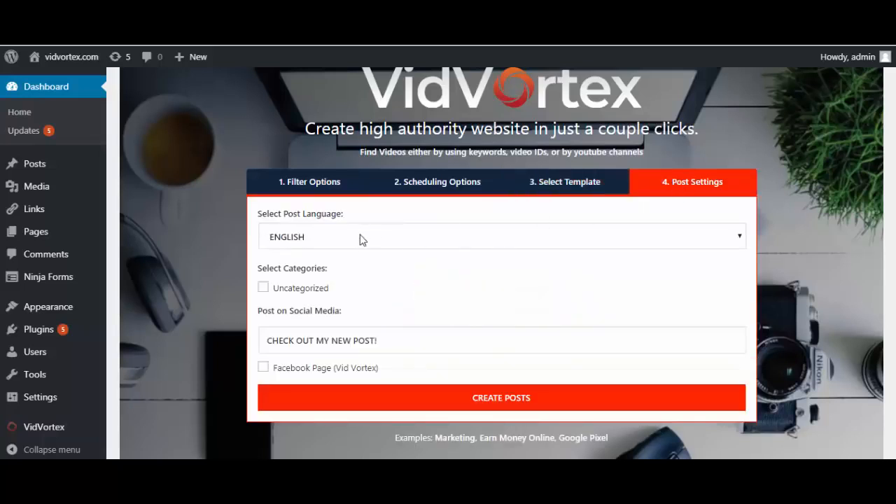
left_click(501, 236)
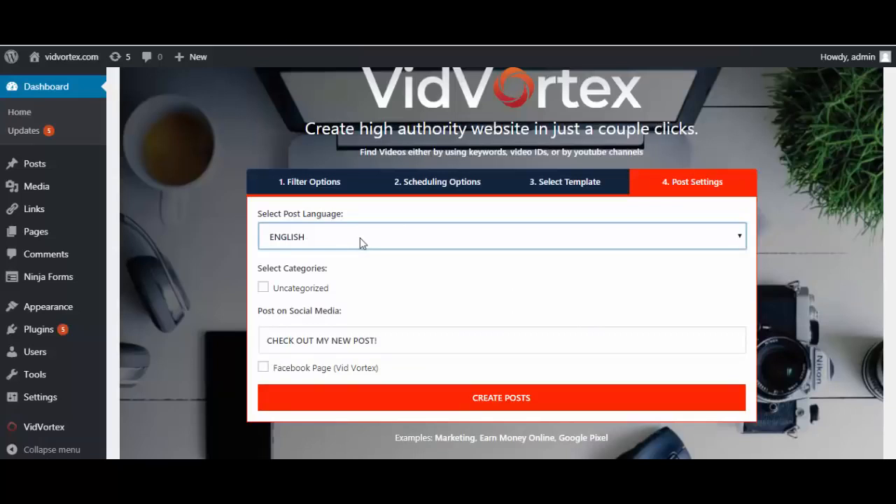
left_click(501, 236)
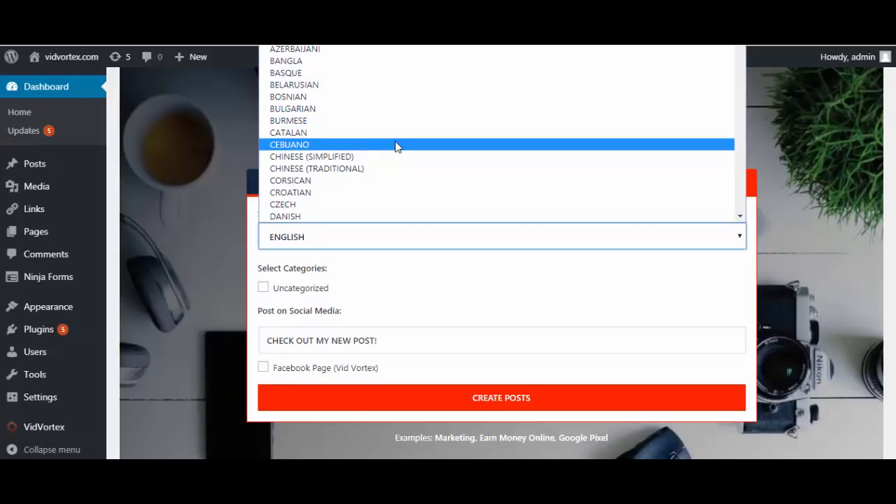
left_click(311, 156)
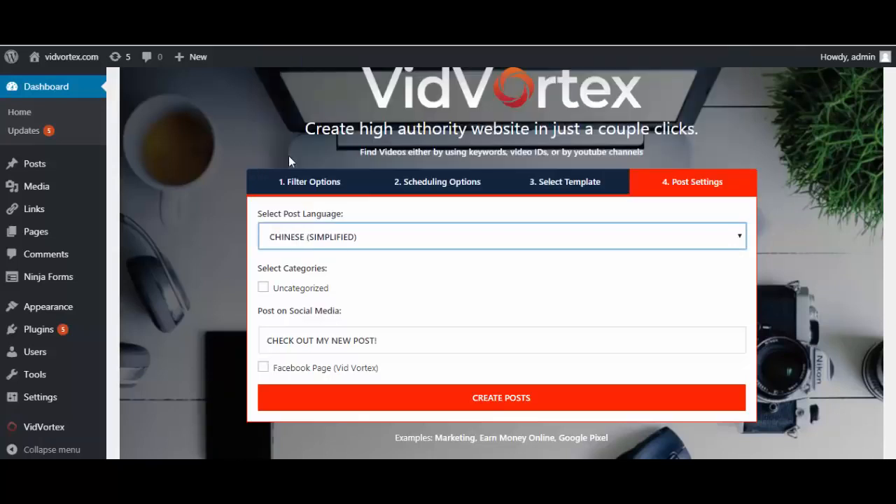
mouse_move(240, 136)
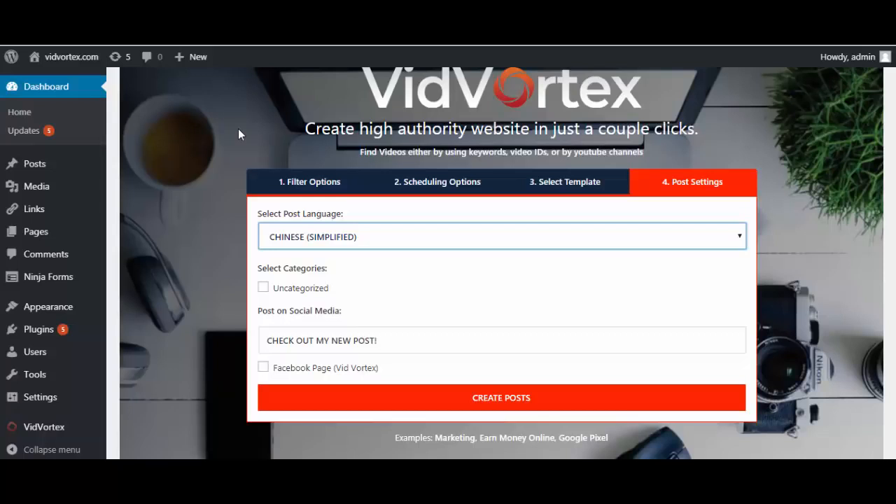
left_click(502, 236)
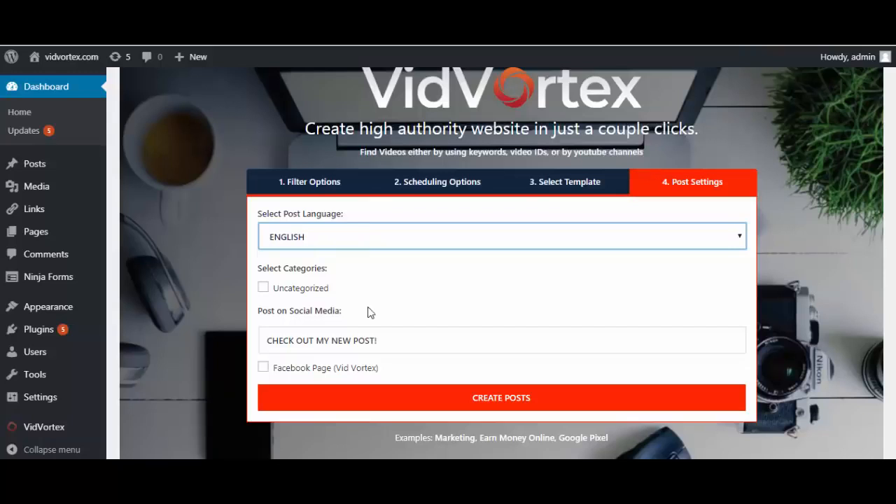
mouse_move(427, 286)
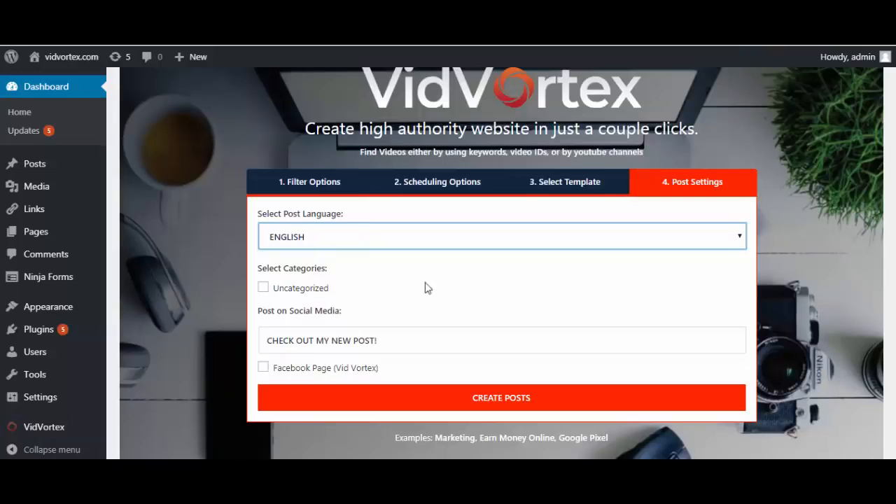
mouse_move(584, 306)
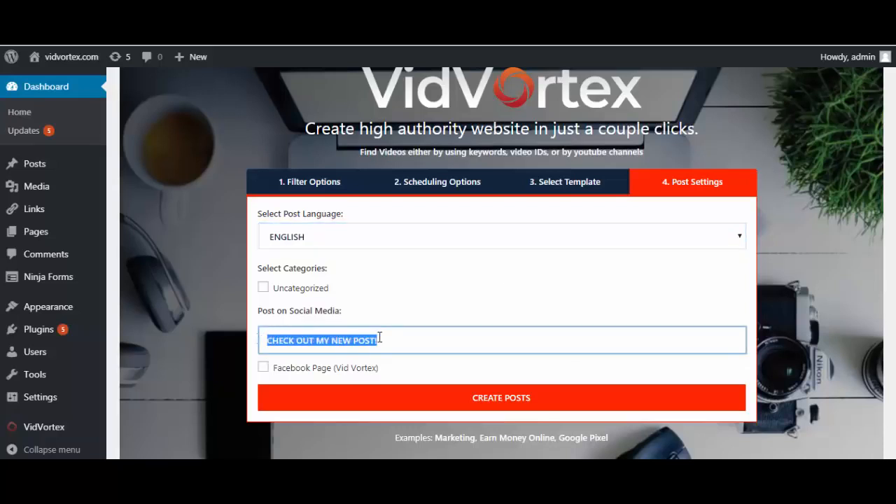
- Tick the Facebook Page (Vid Vortex) so the new post is shared there
left_click(263, 368)
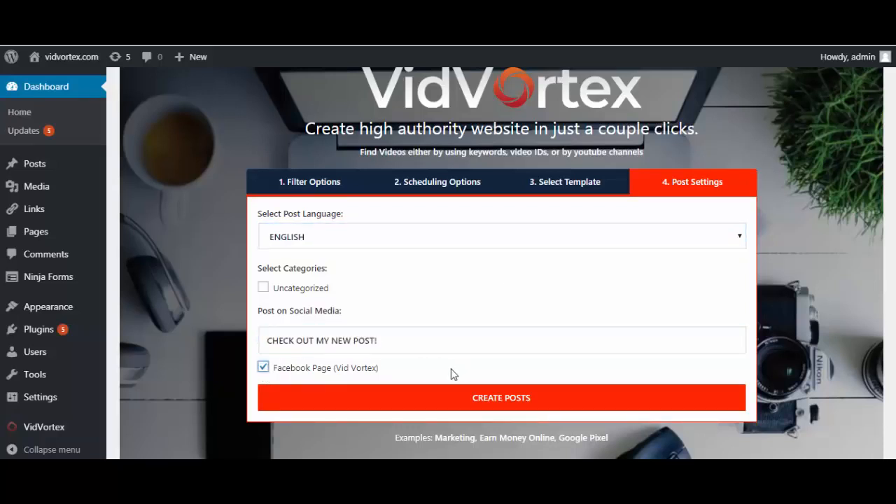
mouse_move(390, 377)
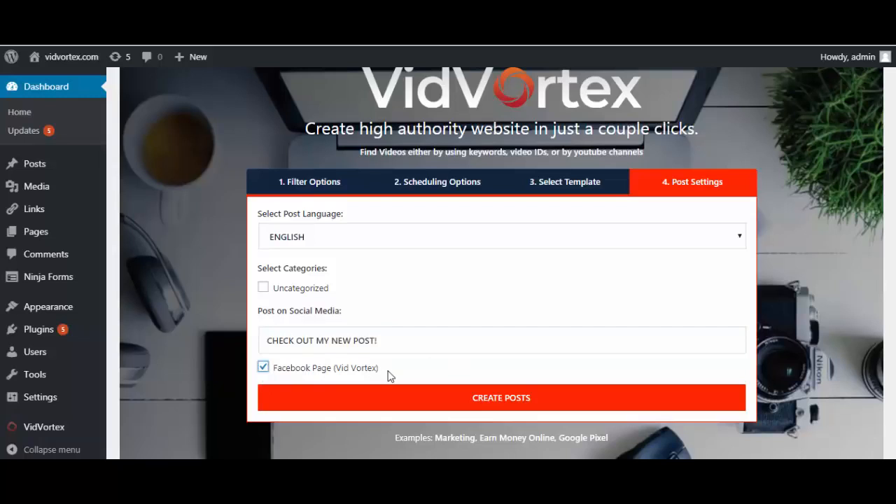
mouse_move(509, 403)
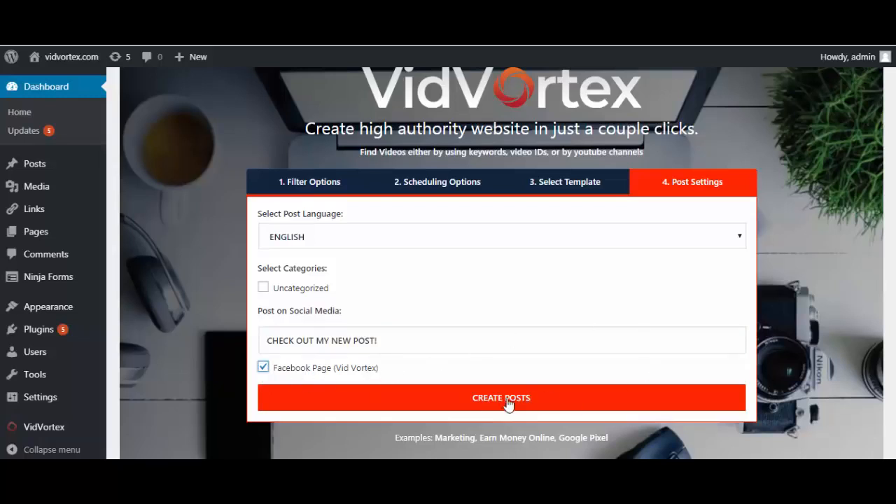
- Create the cat video post, then show it at the top of WordPress's All Posts list
left_click(502, 397)
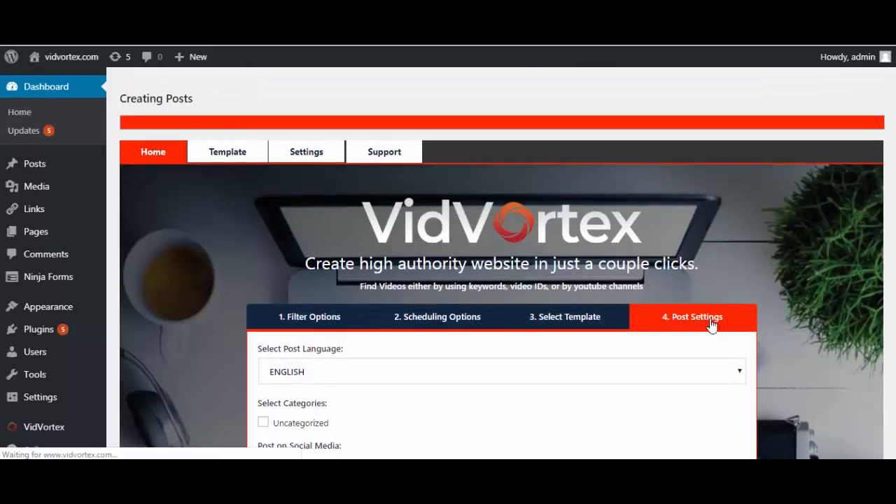
mouse_move(526, 132)
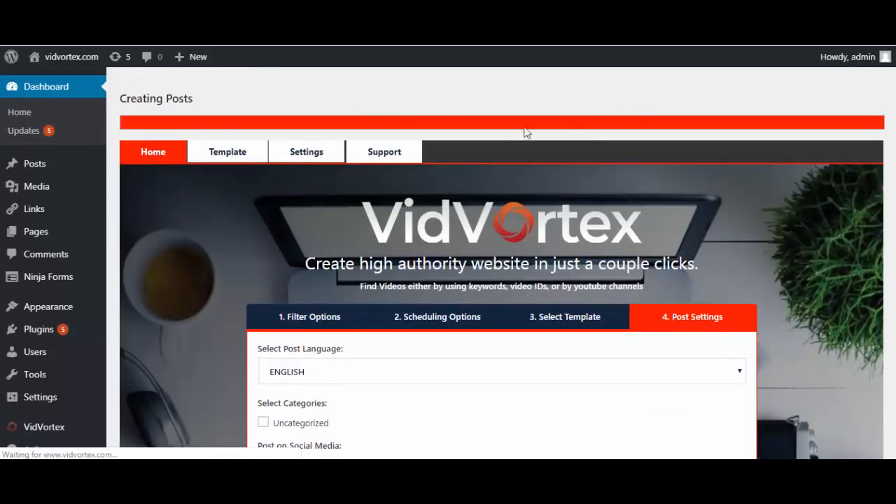
left_click(310, 317)
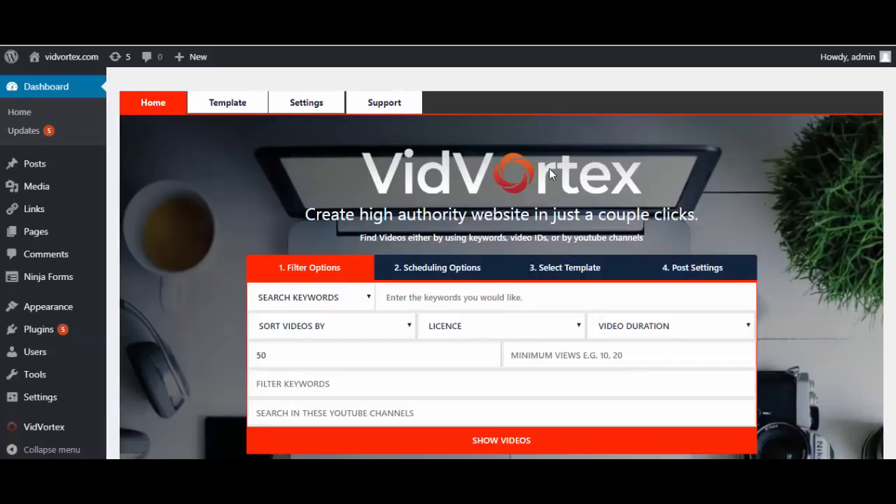
mouse_move(251, 189)
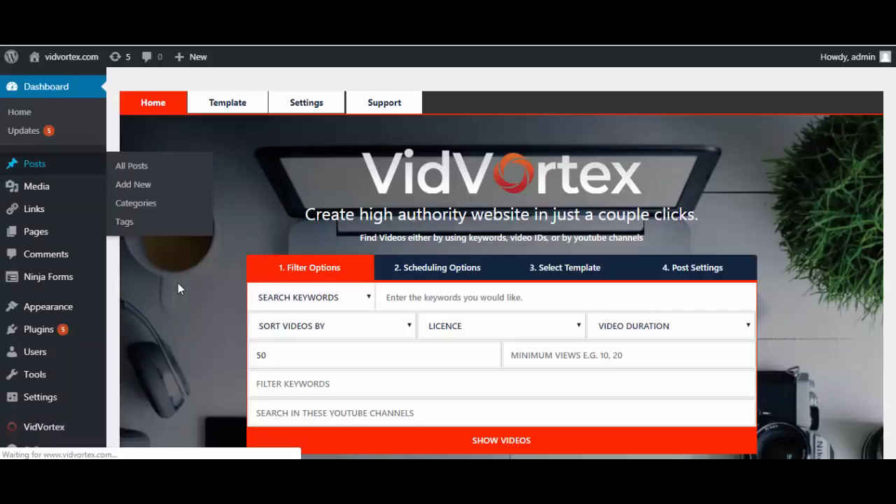
left_click(132, 166)
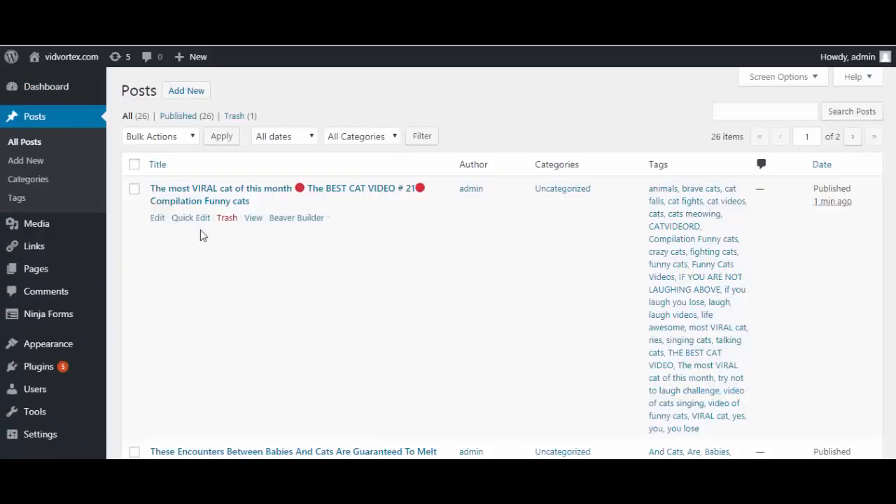
left_click(157, 218)
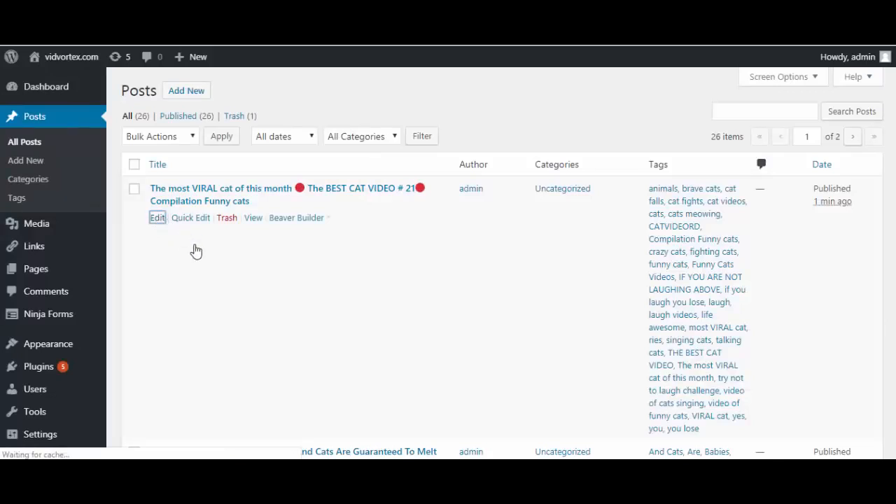
- Edit the cat post, delete the subscribe paragraph with the YouTube channel link, and Update
left_click(157, 218)
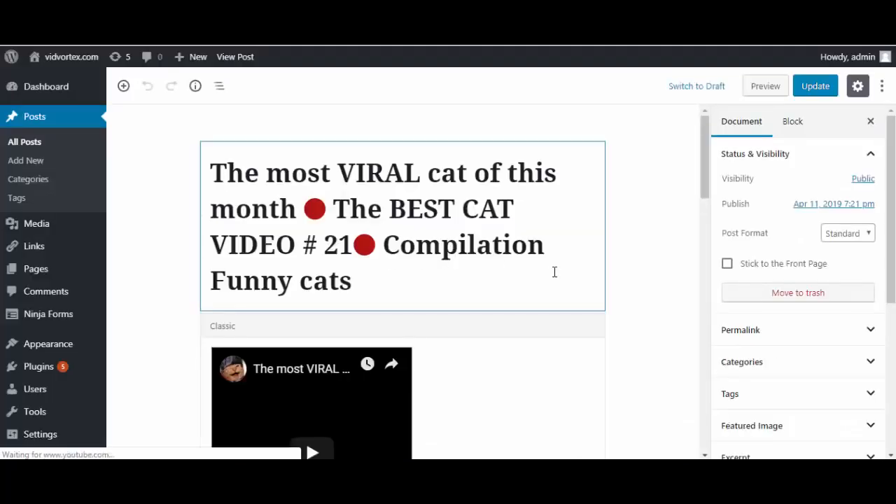
scroll("down", 3)
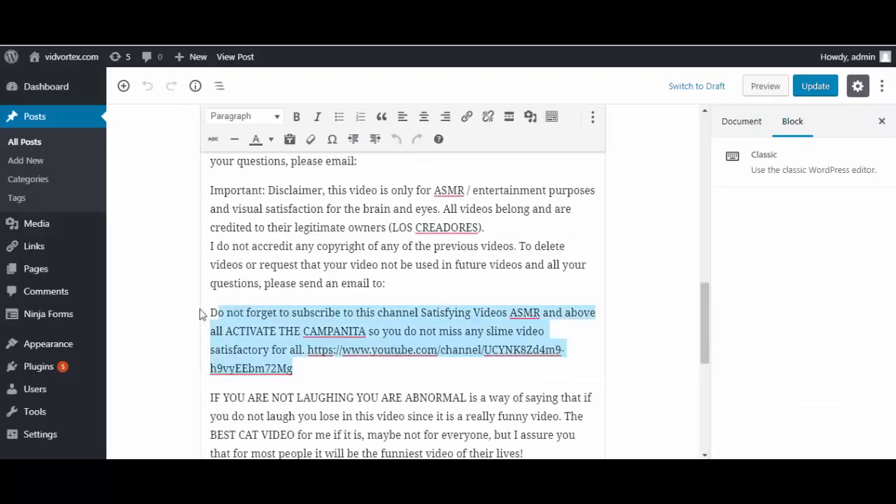
key("Delete")
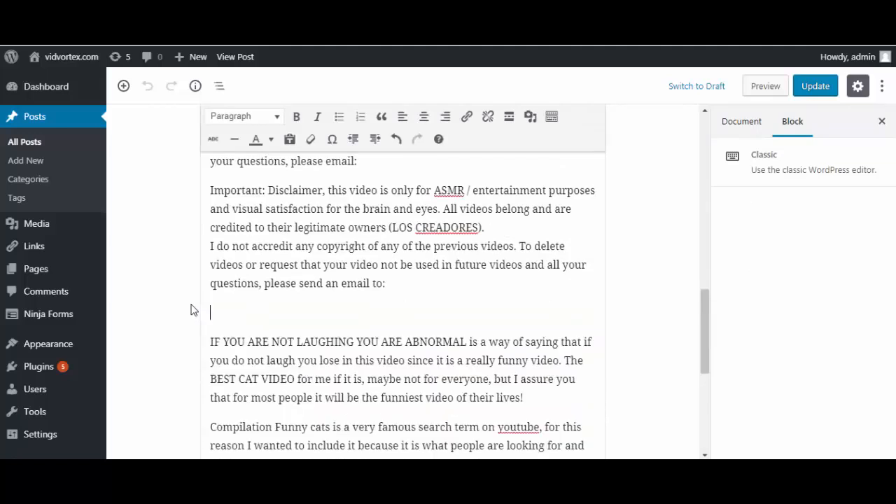
scroll("down", 3)
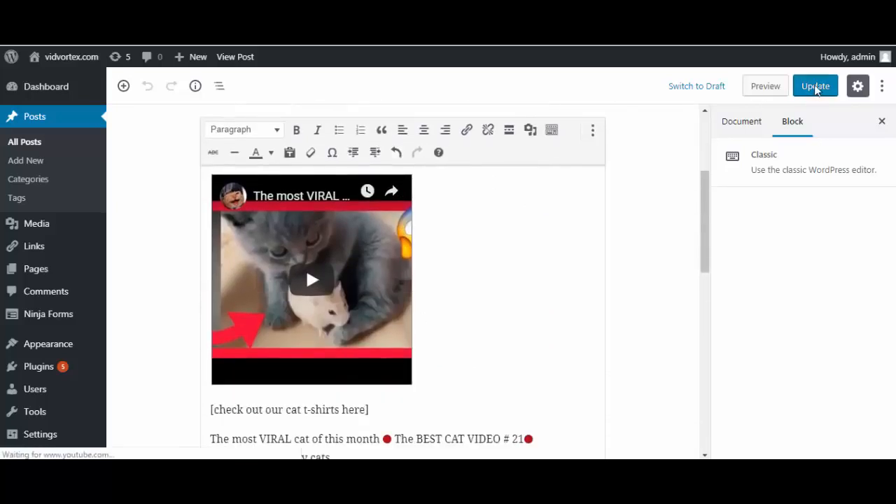
left_click(765, 86)
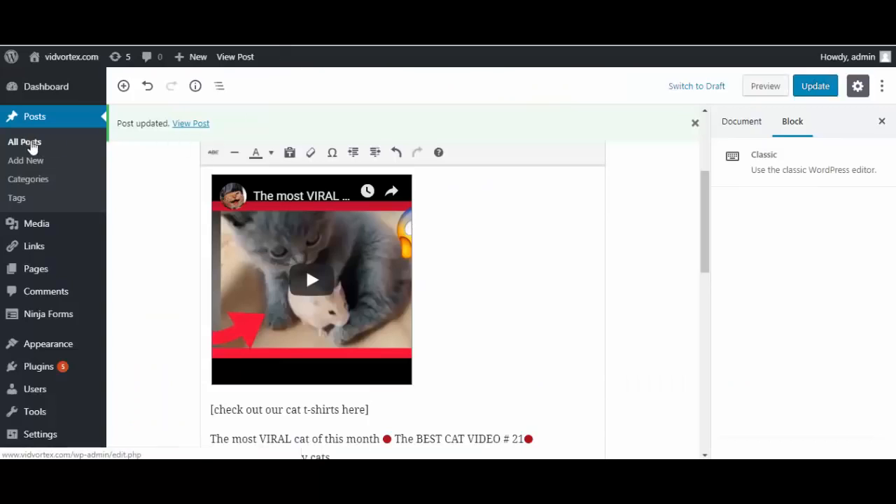
- Return to the All Posts list with the updated cat post at the top
left_click(24, 141)
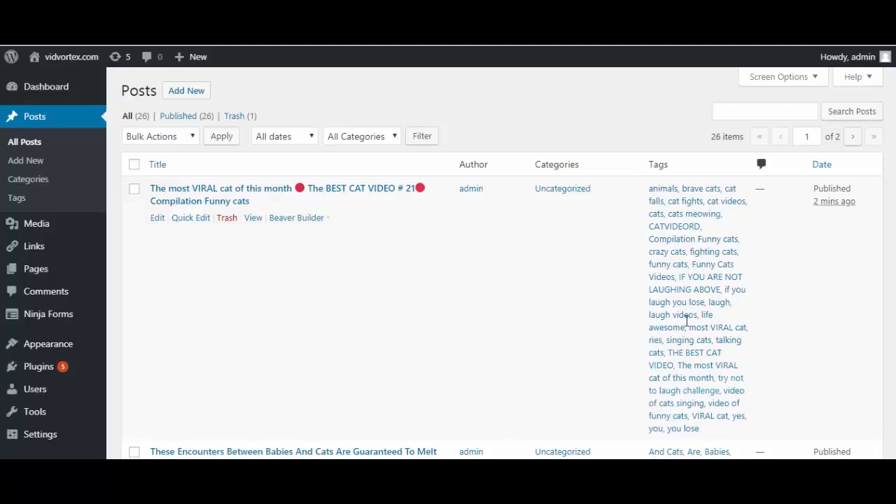
mouse_move(435, 105)
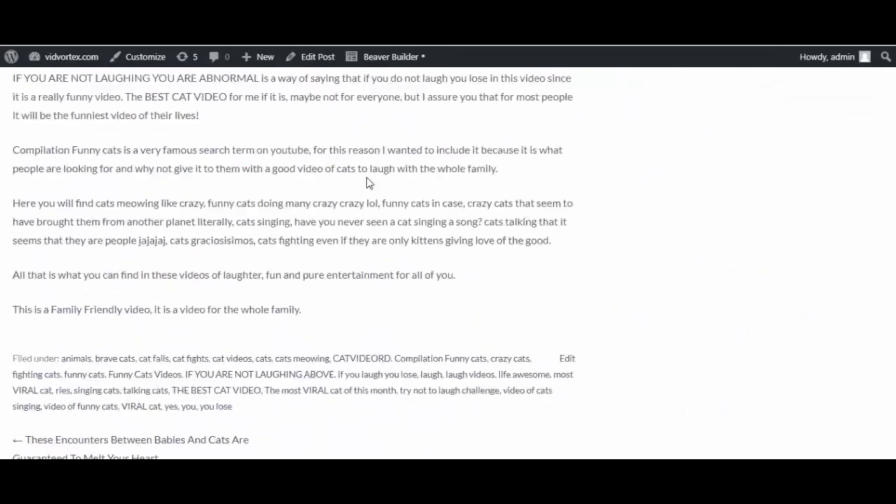
- Scroll through the live cat post showing its title, embedded video, description and tags
scroll("down", 3)
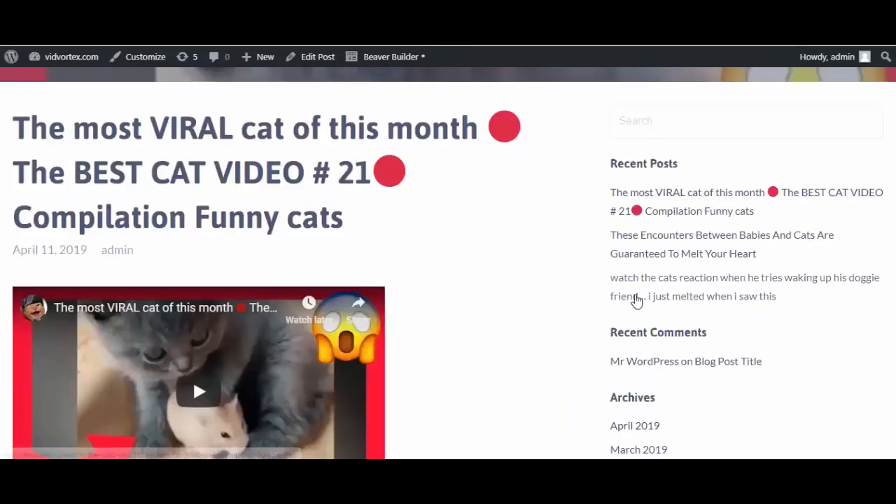
mouse_move(465, 278)
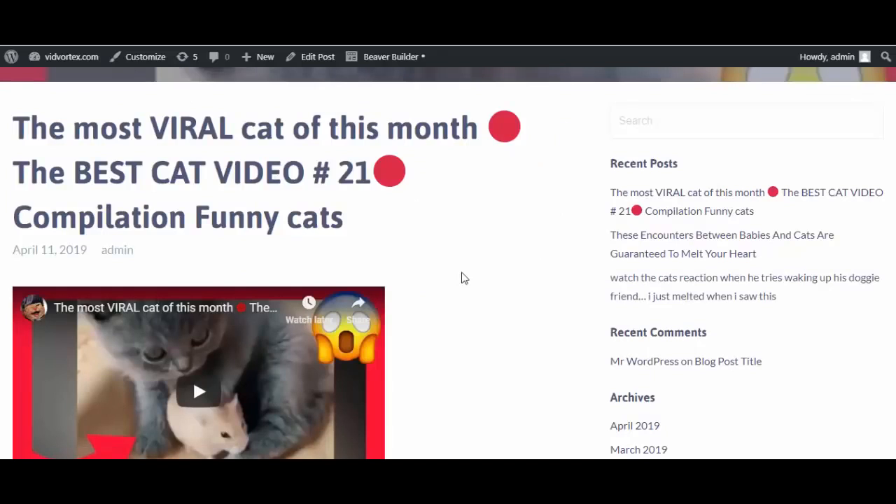
scroll("down", 3)
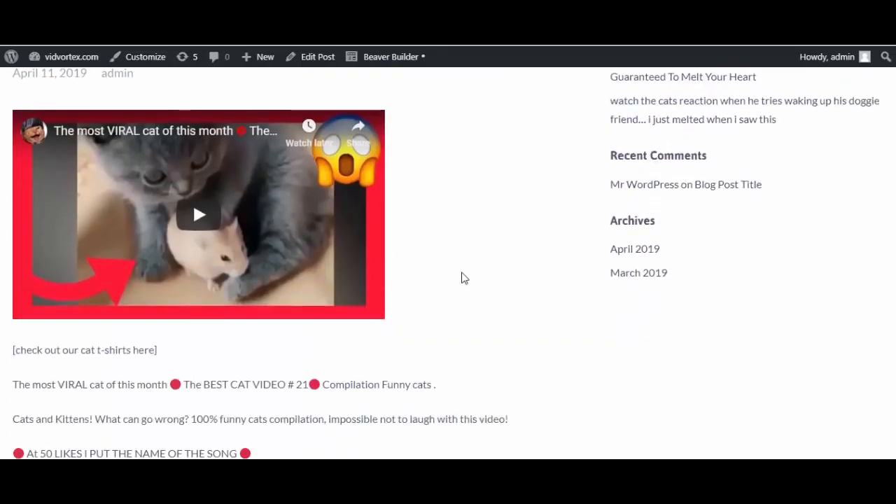